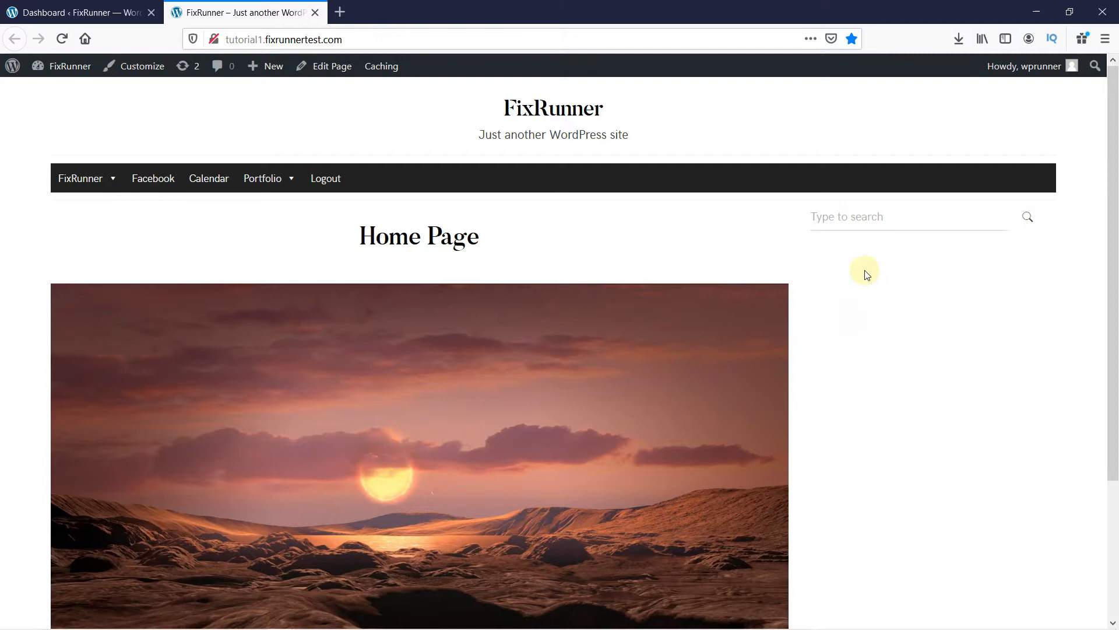
mouse_move(872, 298)
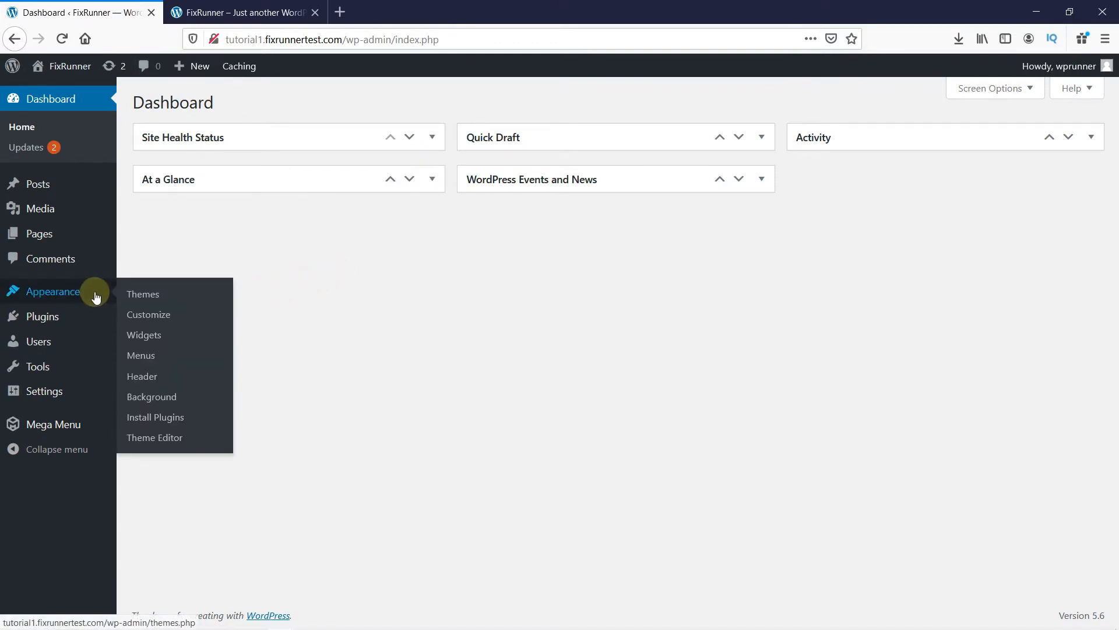
mouse_move(154, 436)
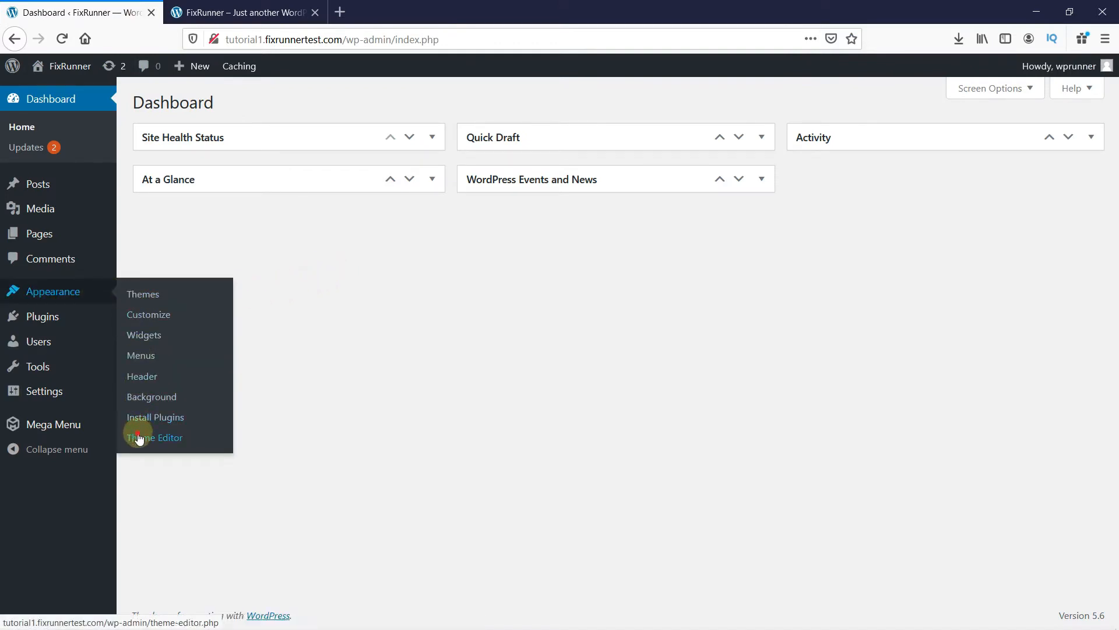
Load the Ellie theme's functions.php file in the Theme Editor
click(154, 437)
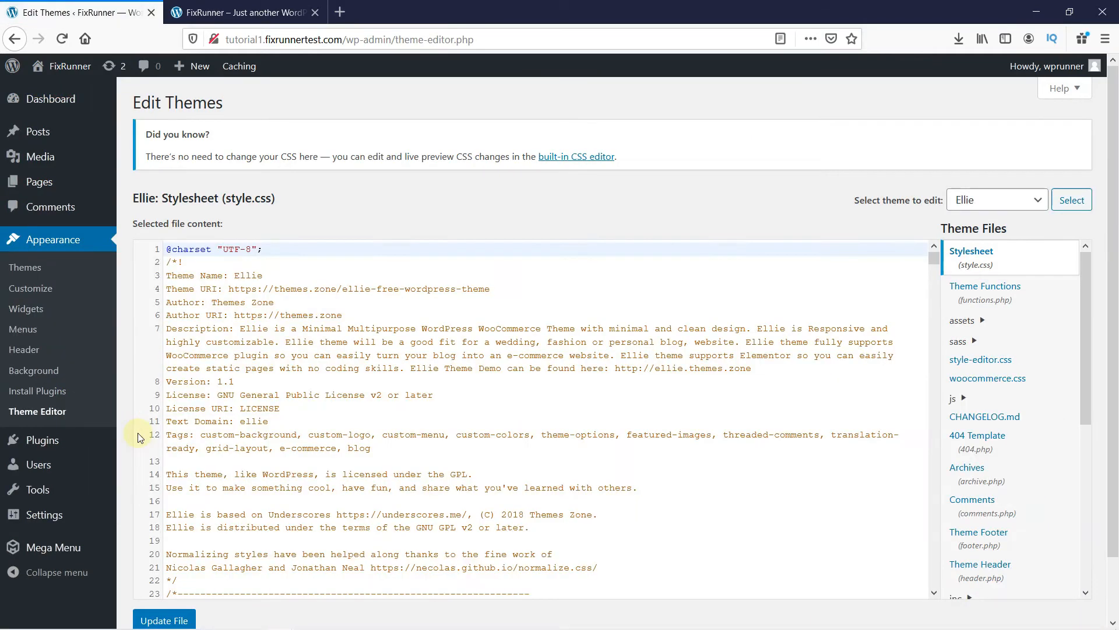
mouse_move(874, 431)
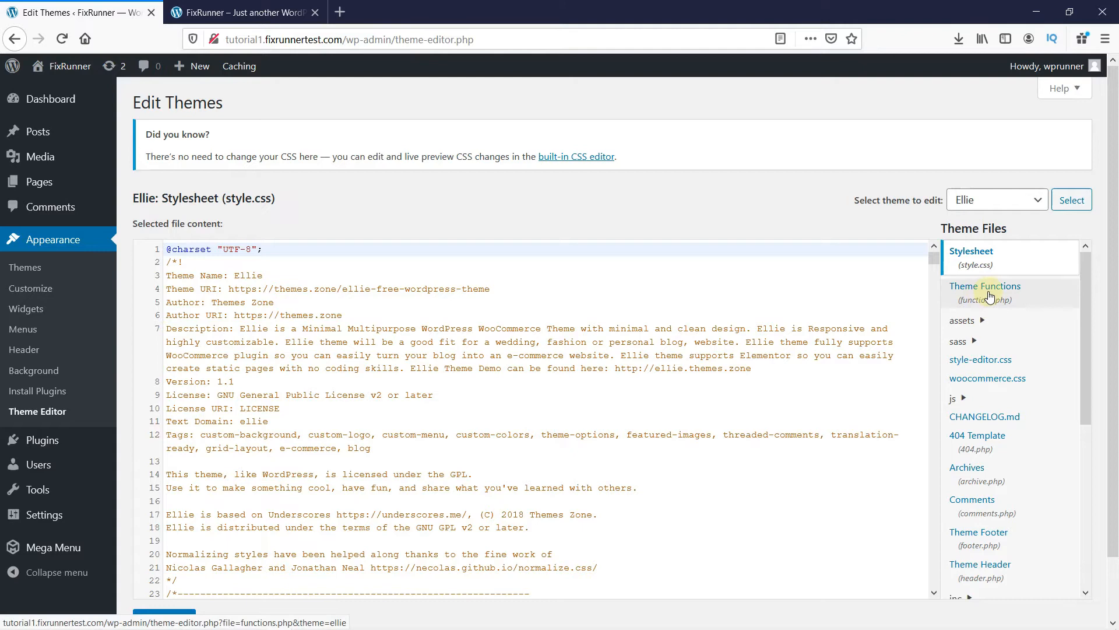
click(985, 291)
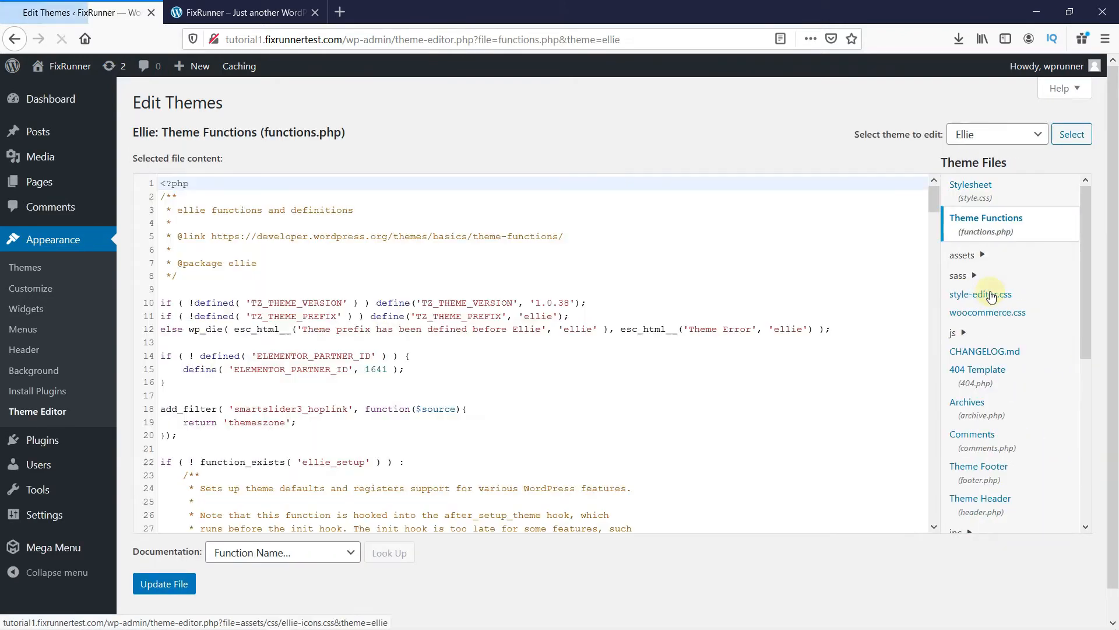
Paste the get_the_user_ip function and add_shortcode('show_ip') at the end of functions.php, then update the file
click(979, 293)
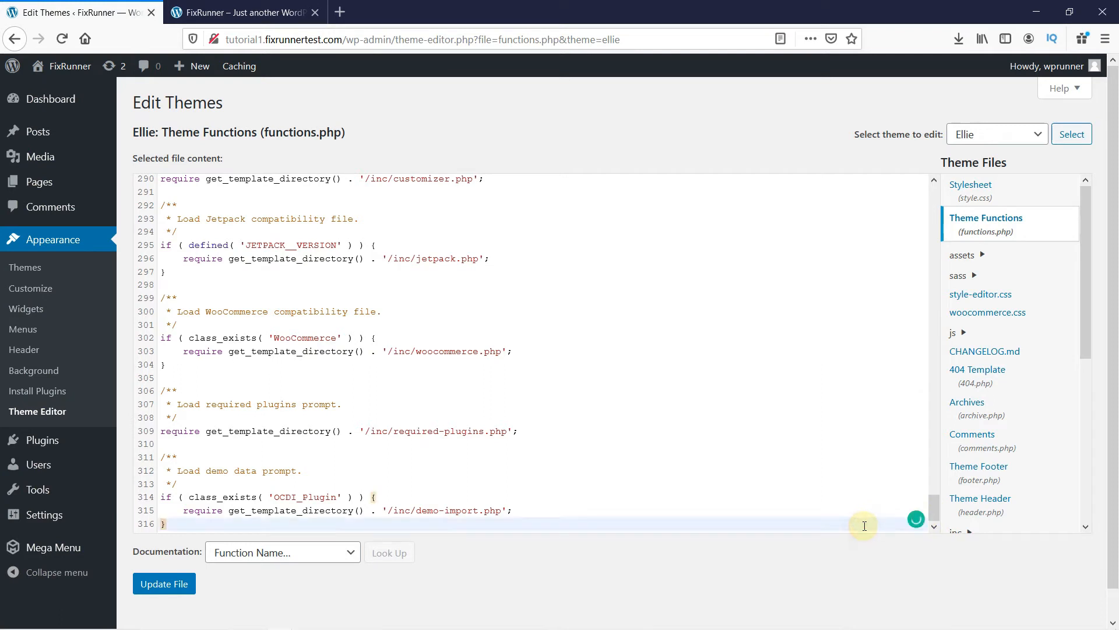
key(enter)
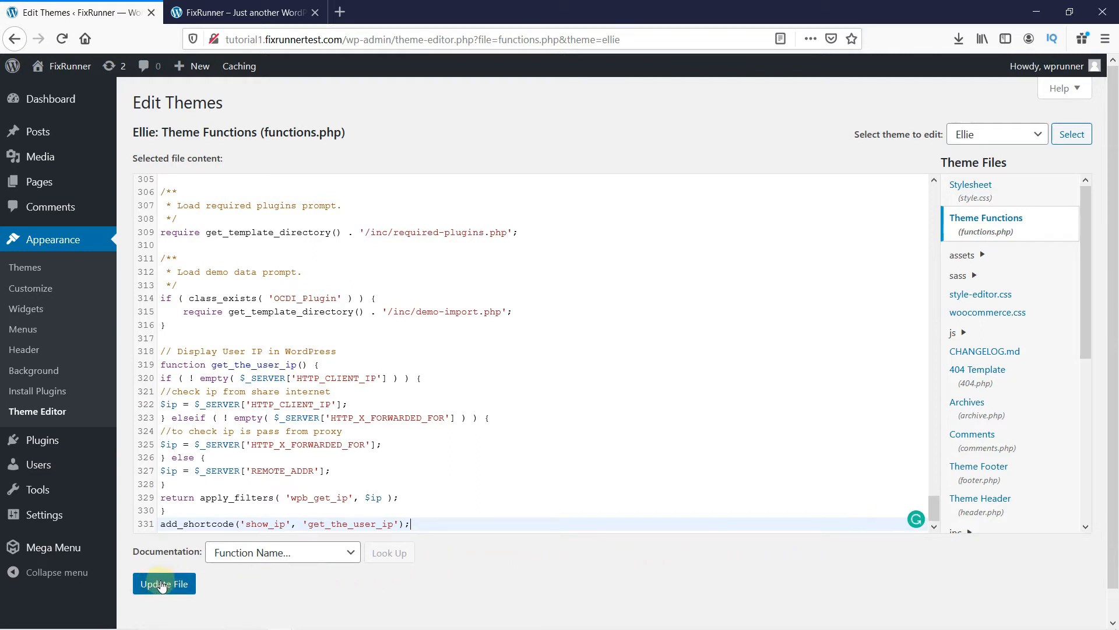
click(163, 583)
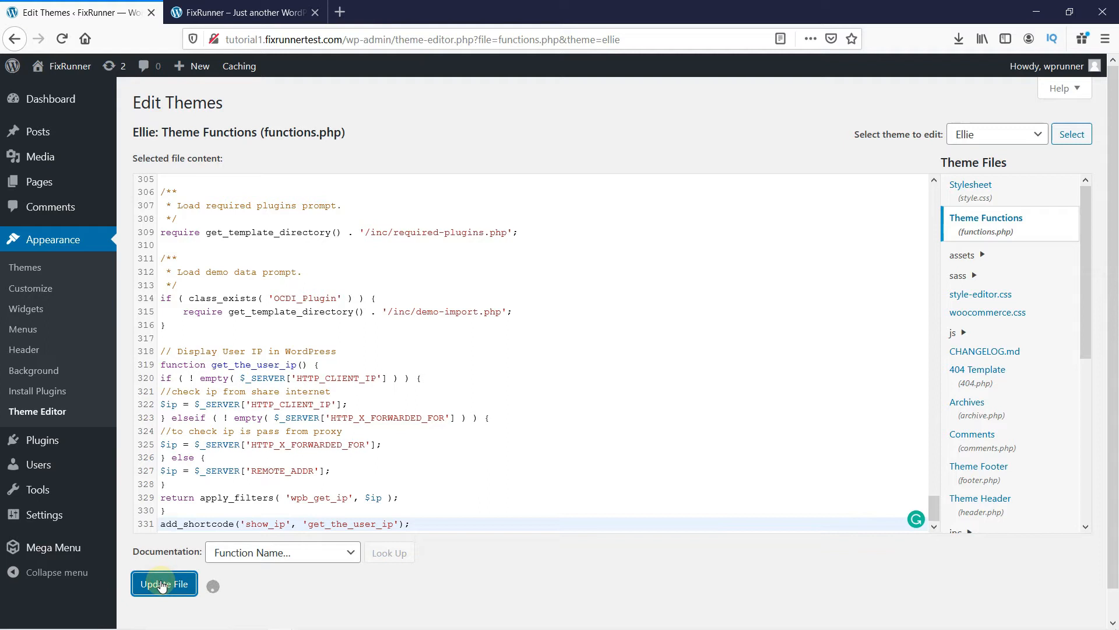
click(164, 583)
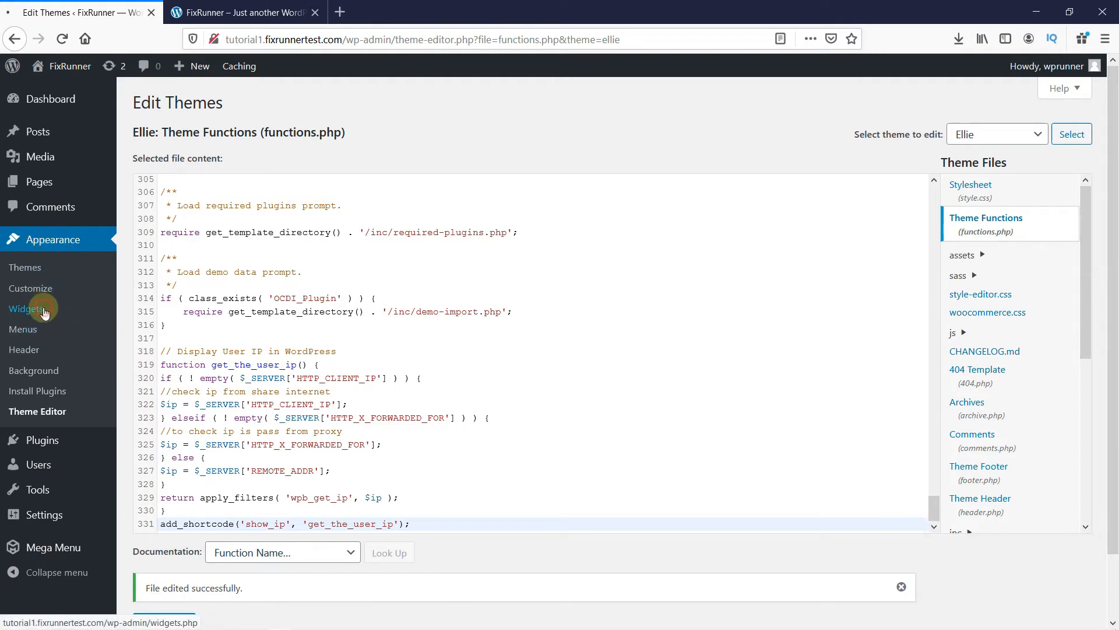
click(28, 308)
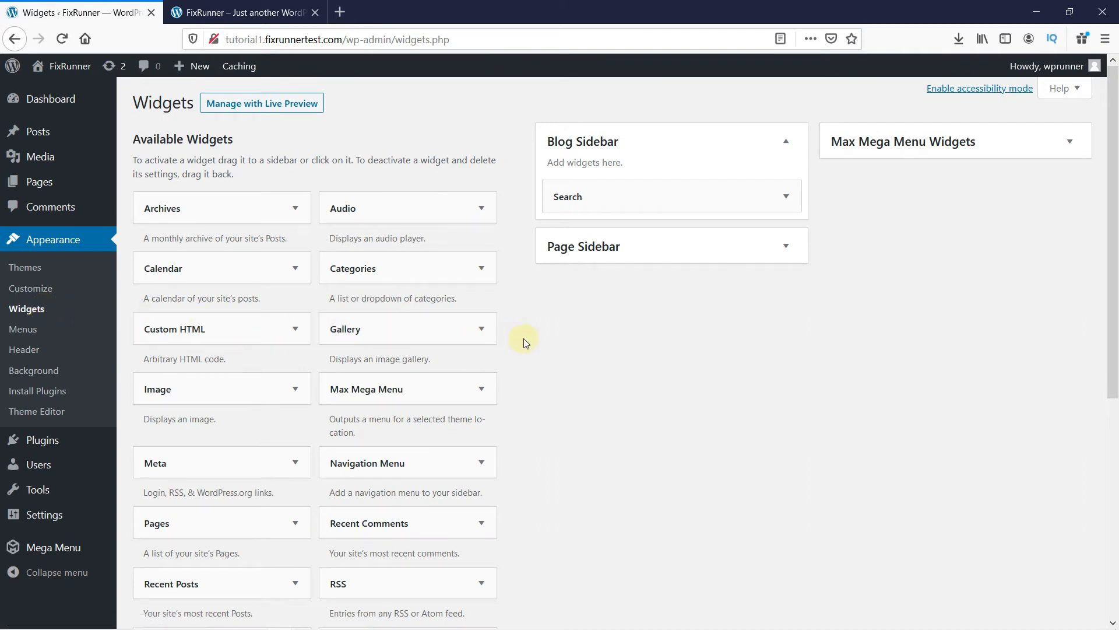
Add a Text widget to the Blog Sidebar with the title 'Your IP'
scroll(down, 3)
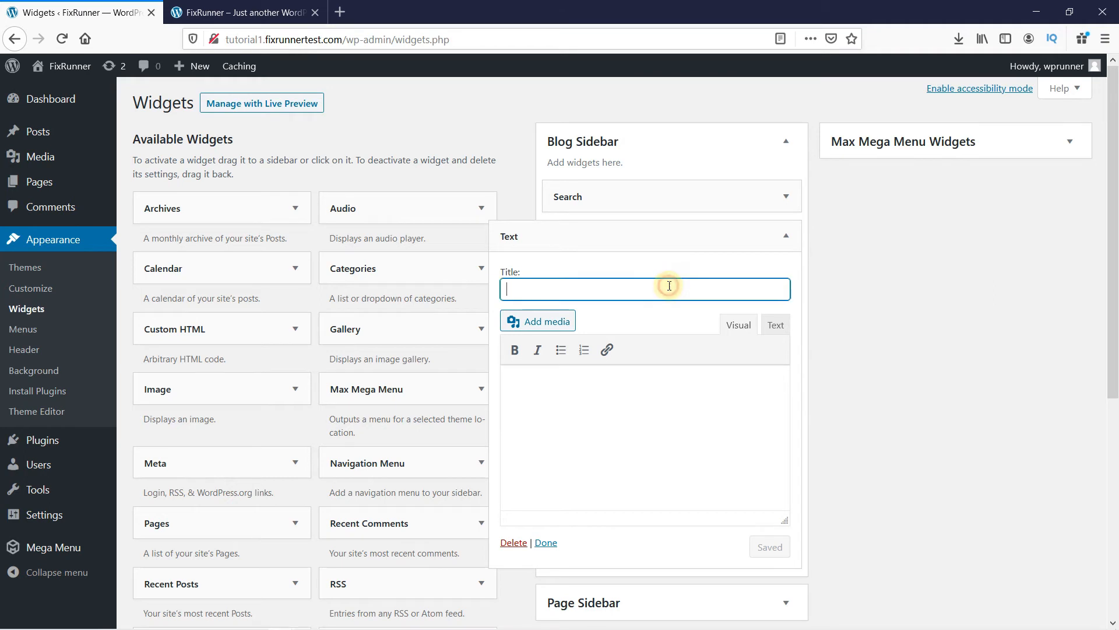
text(Your Ip)
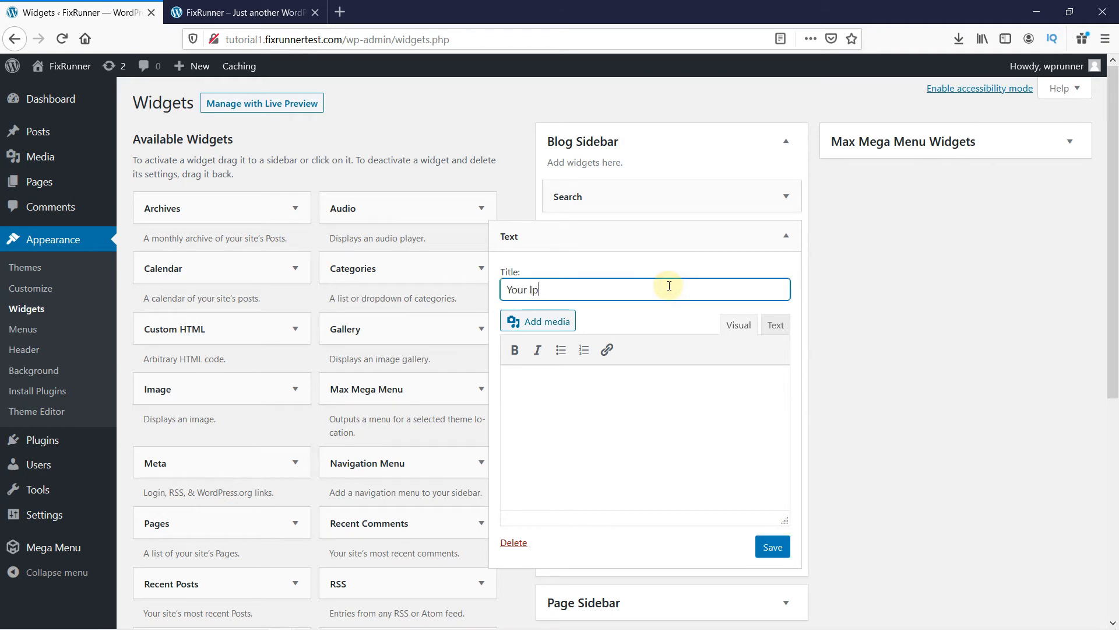
key(Backspace)
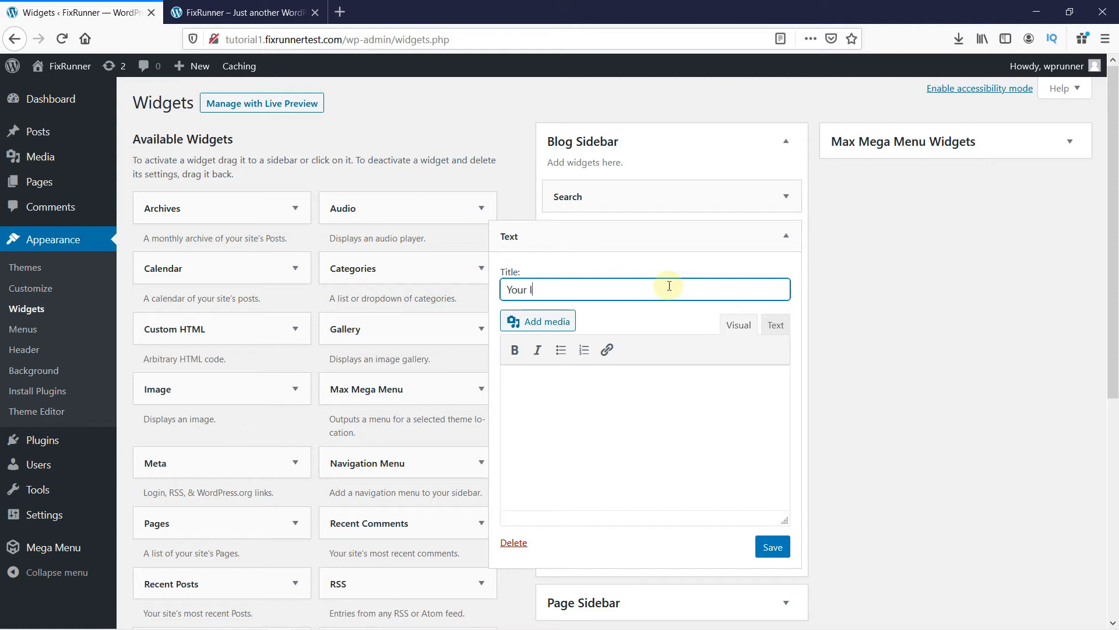
text(IP)
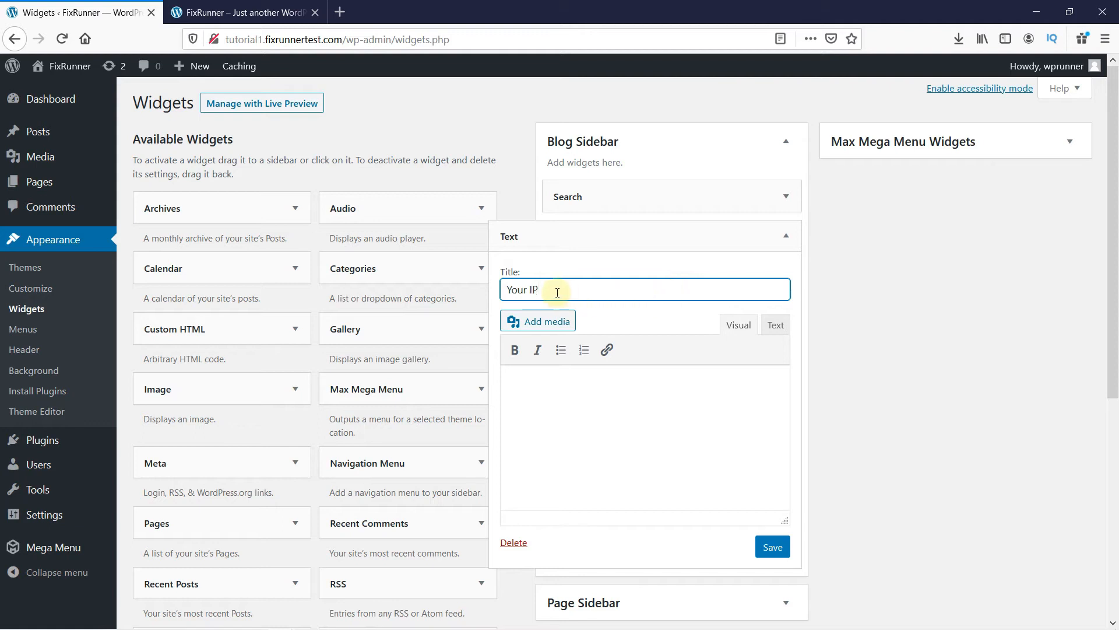
scroll(down, 3)
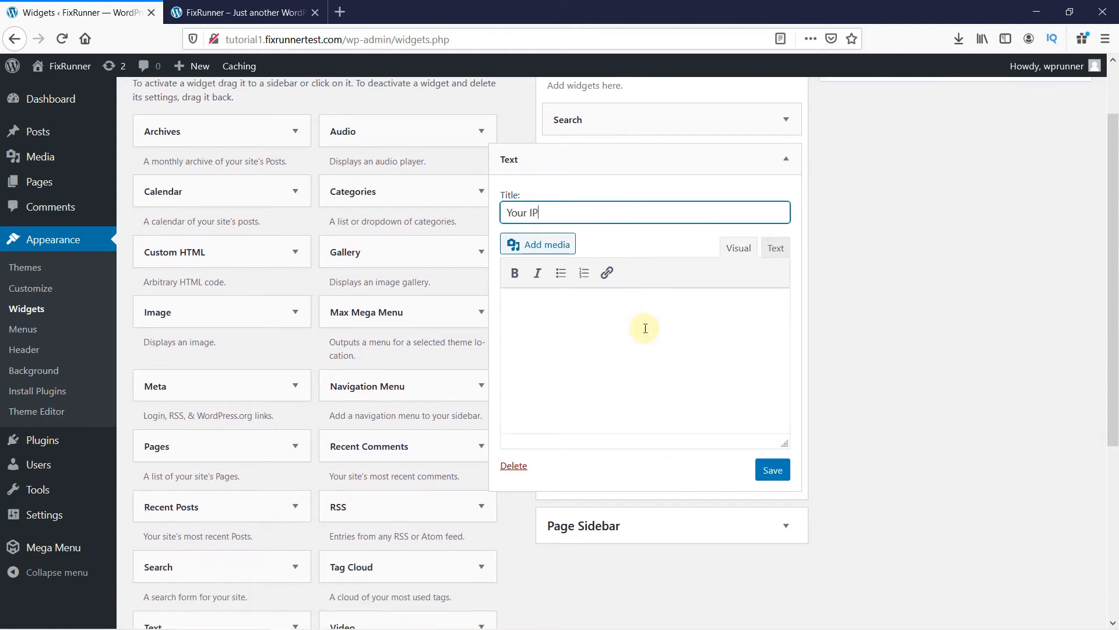
Put [show_ip] in the Your IP widget's content, save it, and close its settings
click(548, 308)
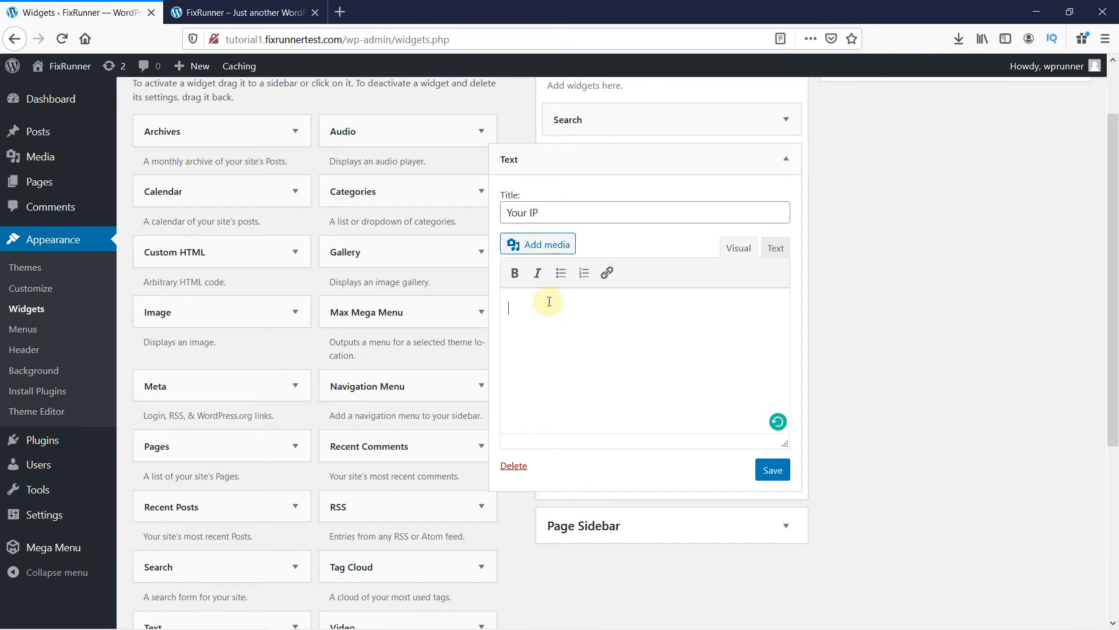
text([show_ip])
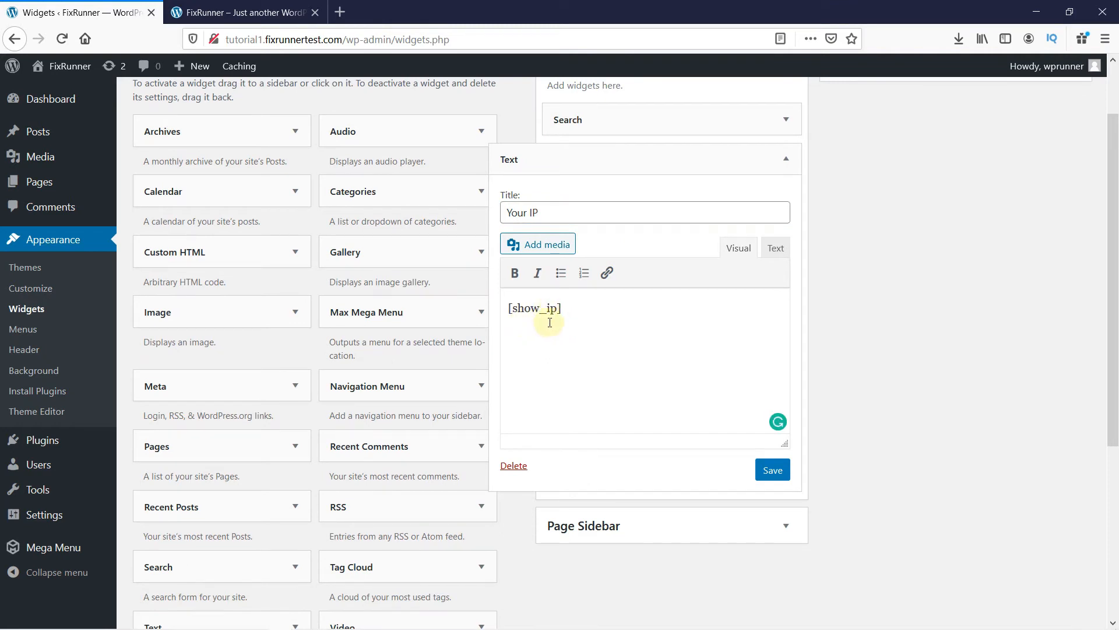
click(561, 308)
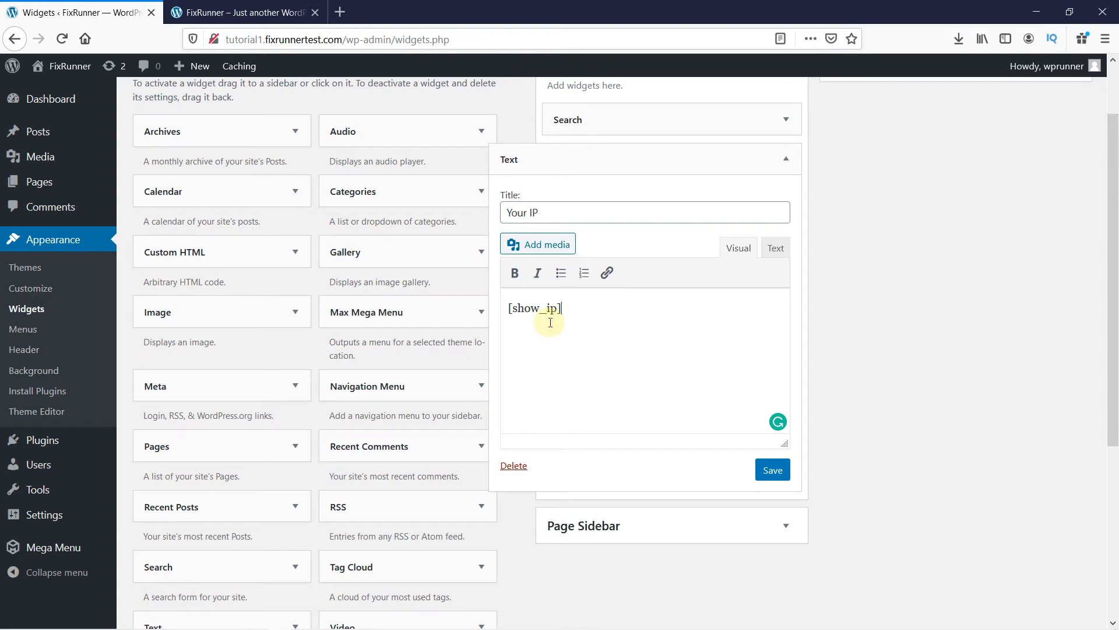
click(772, 469)
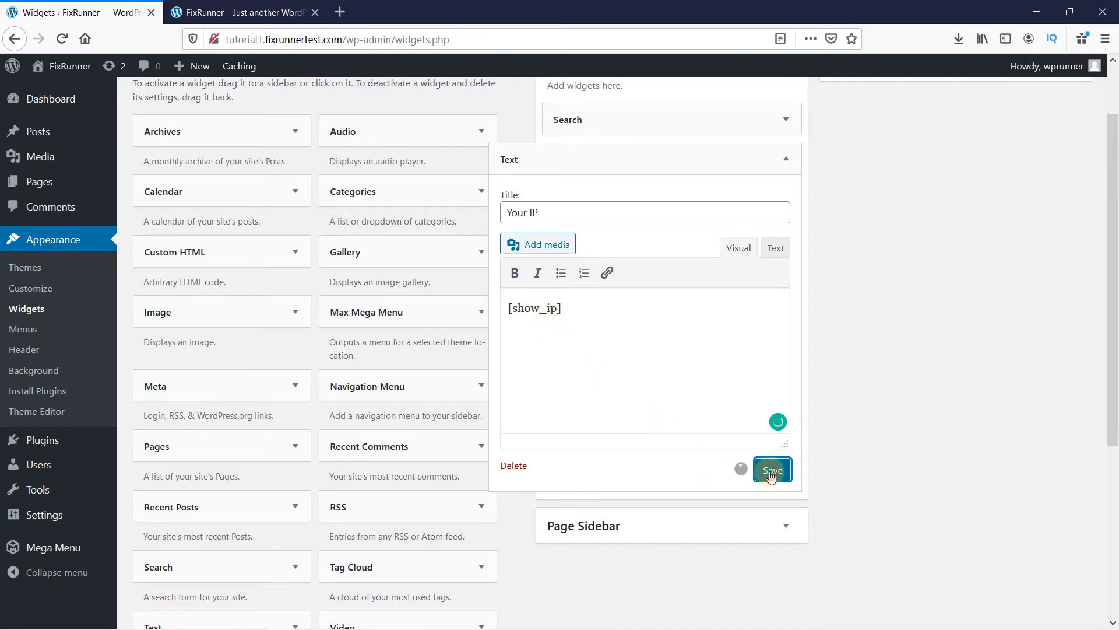
click(772, 470)
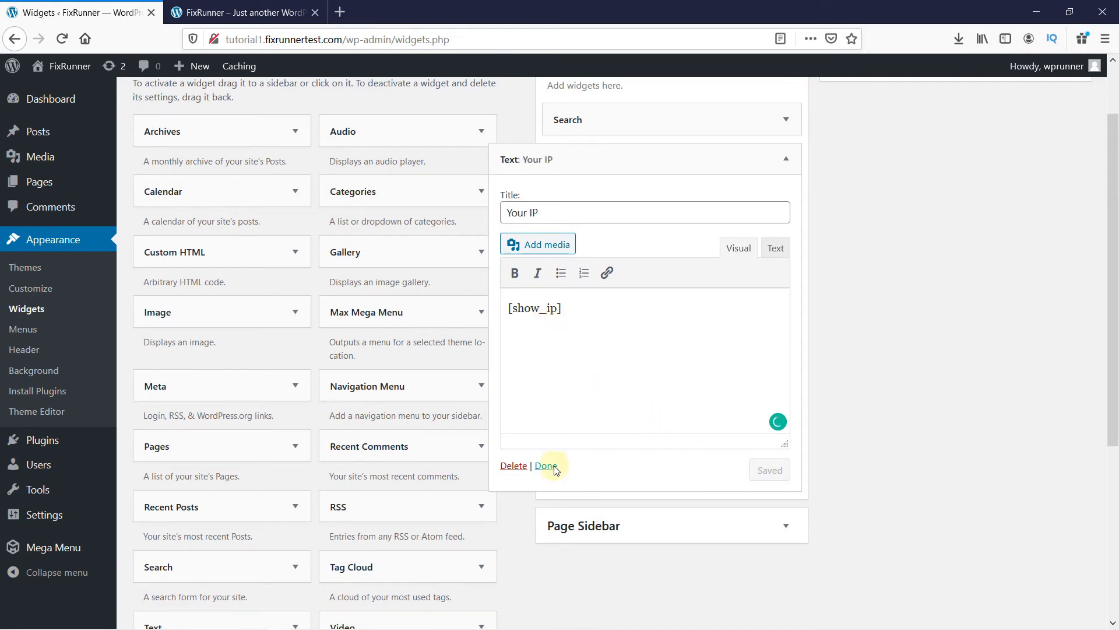
click(546, 465)
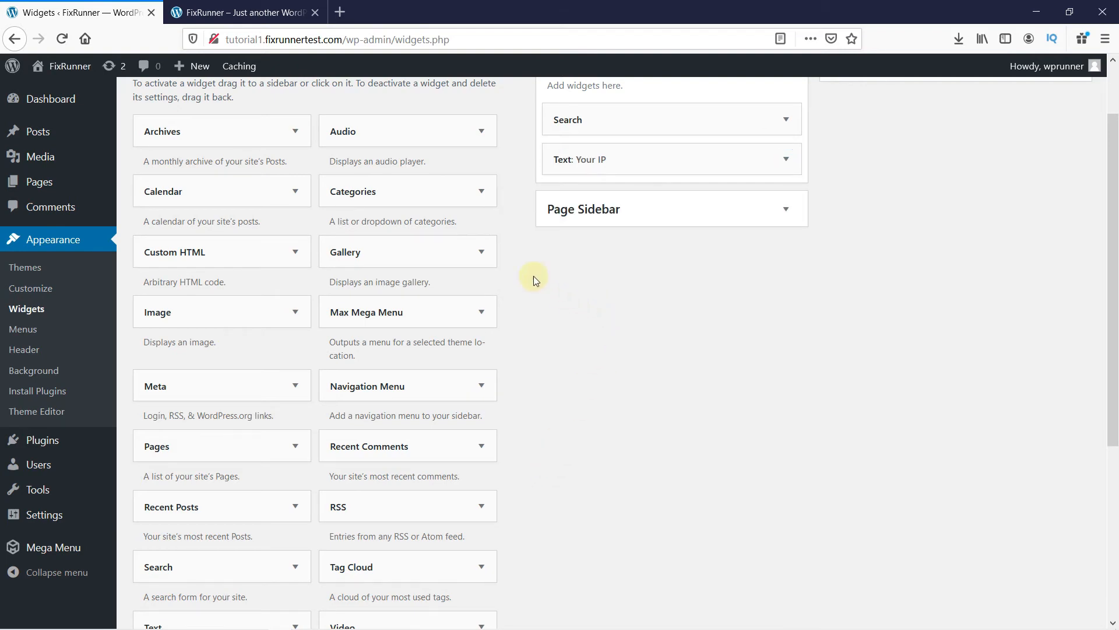
click(243, 12)
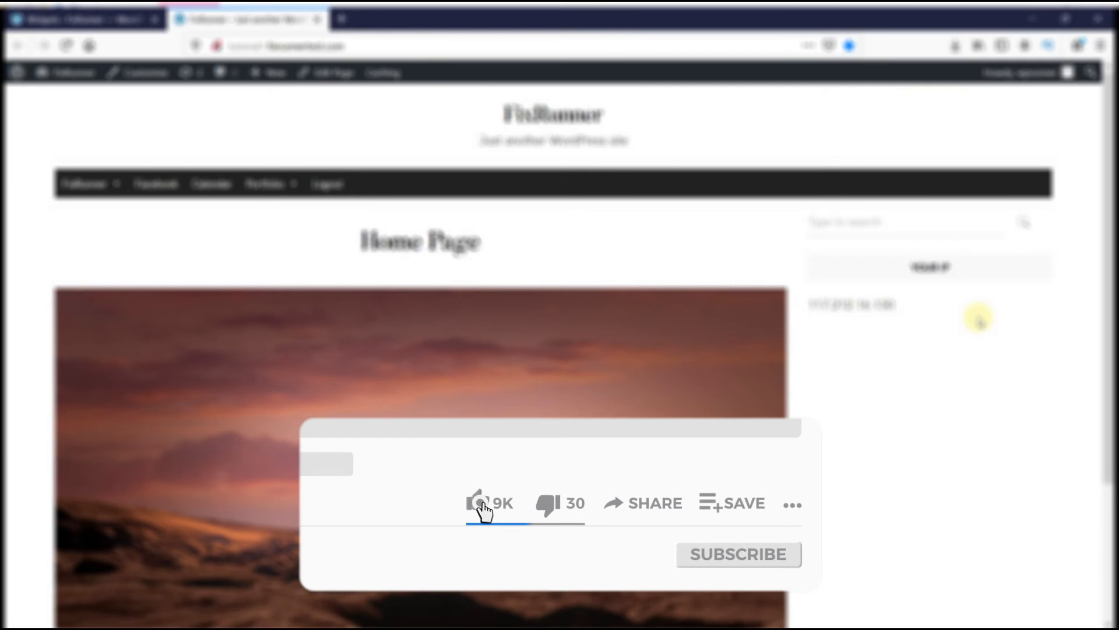
click(476, 503)
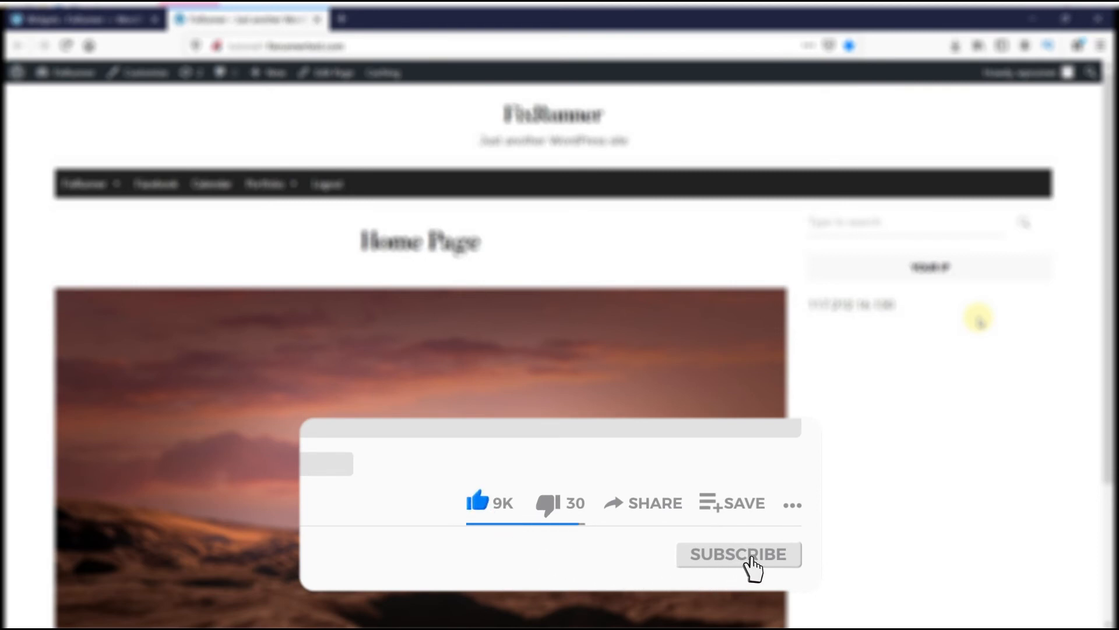
click(738, 554)
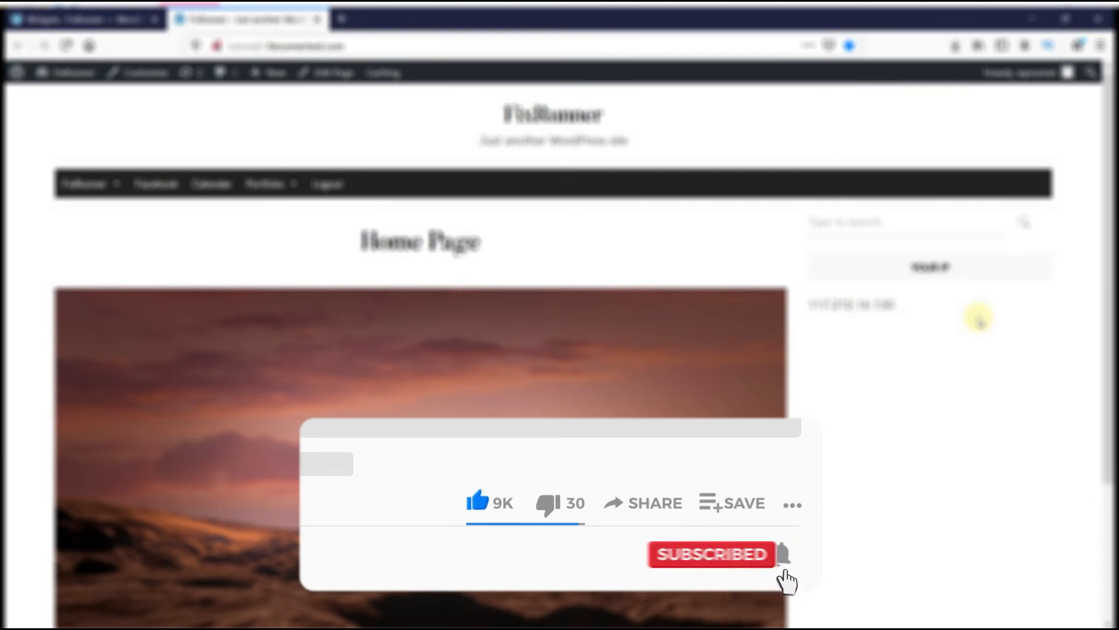